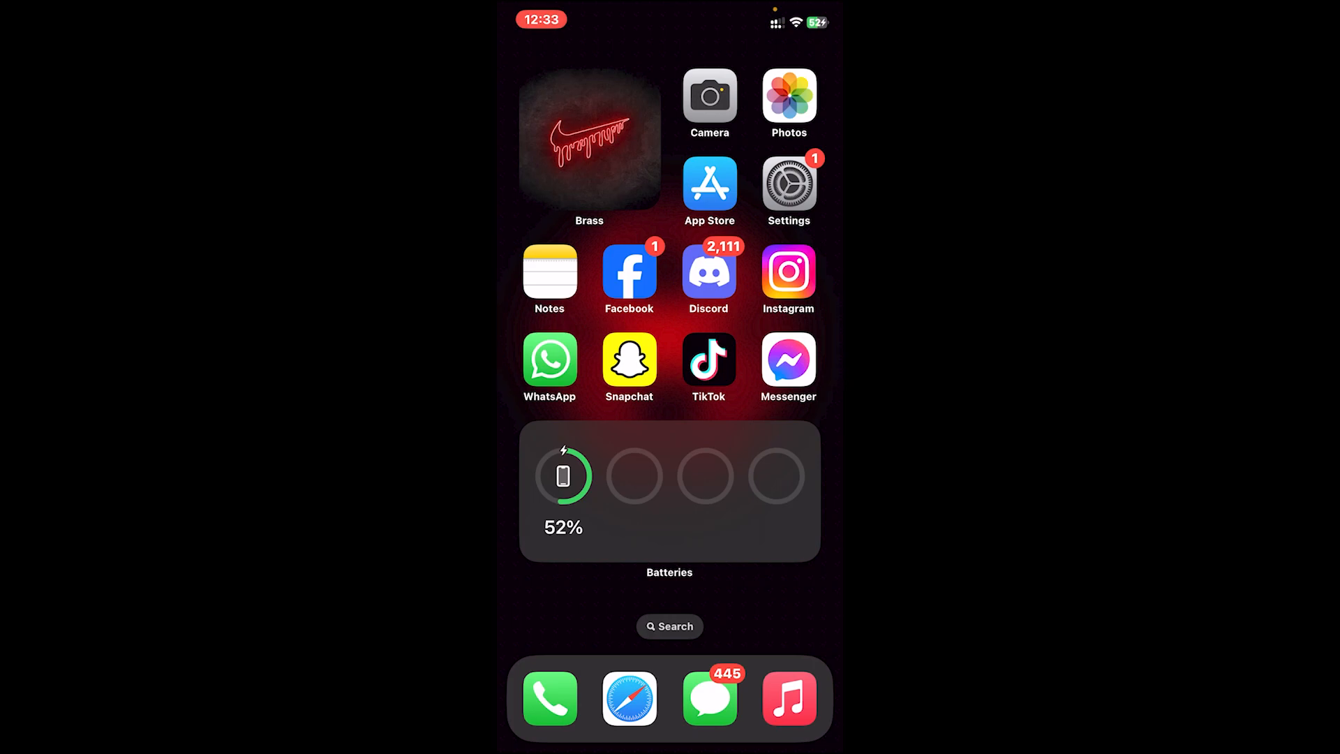
Search the App Store for 'x' to reach the X app's product page.
click(709, 183)
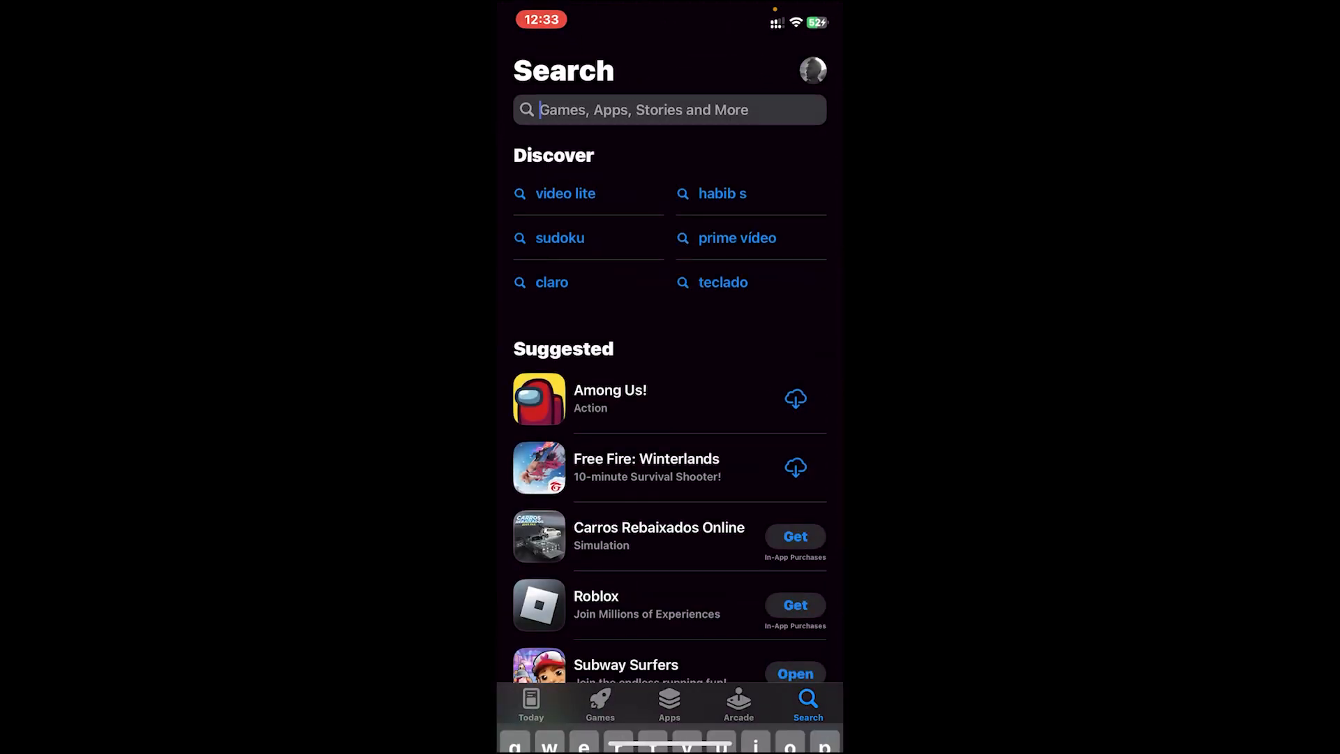
text(x)
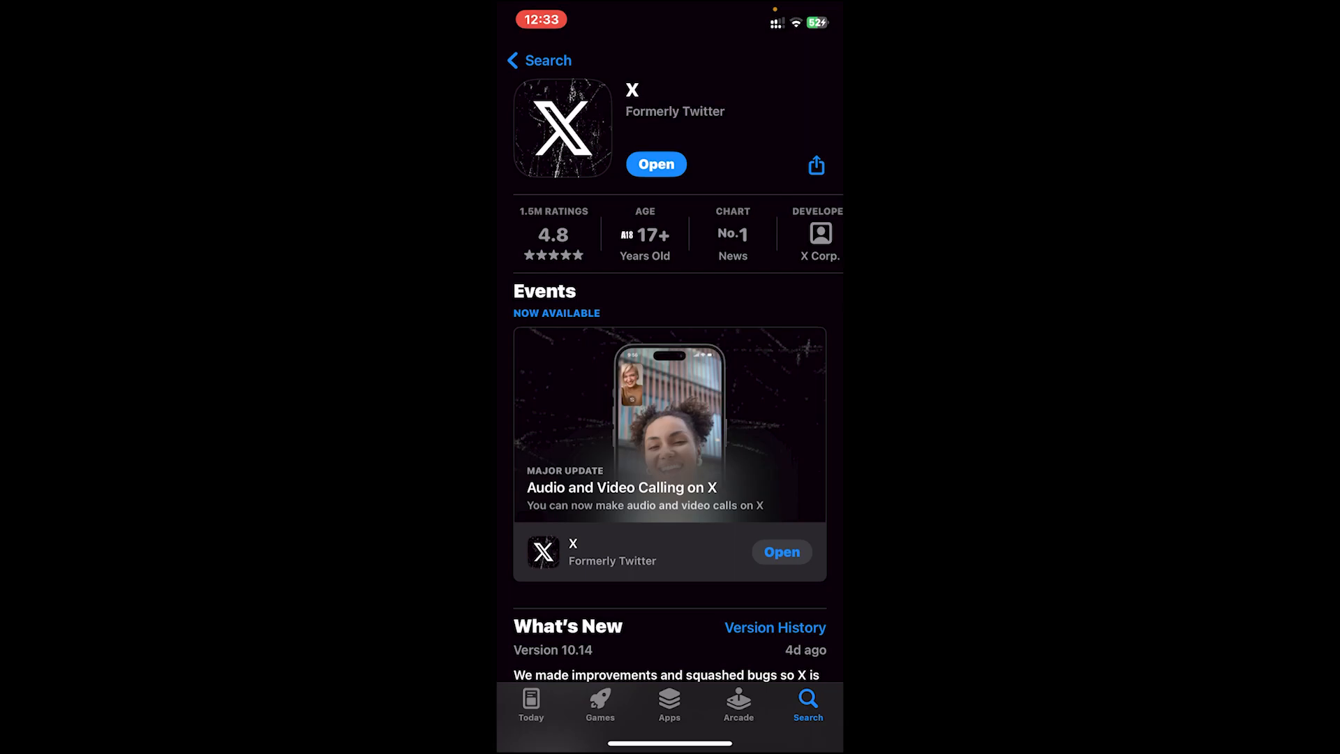
Launch X and browse the feed to a basketball video post's options.
click(656, 164)
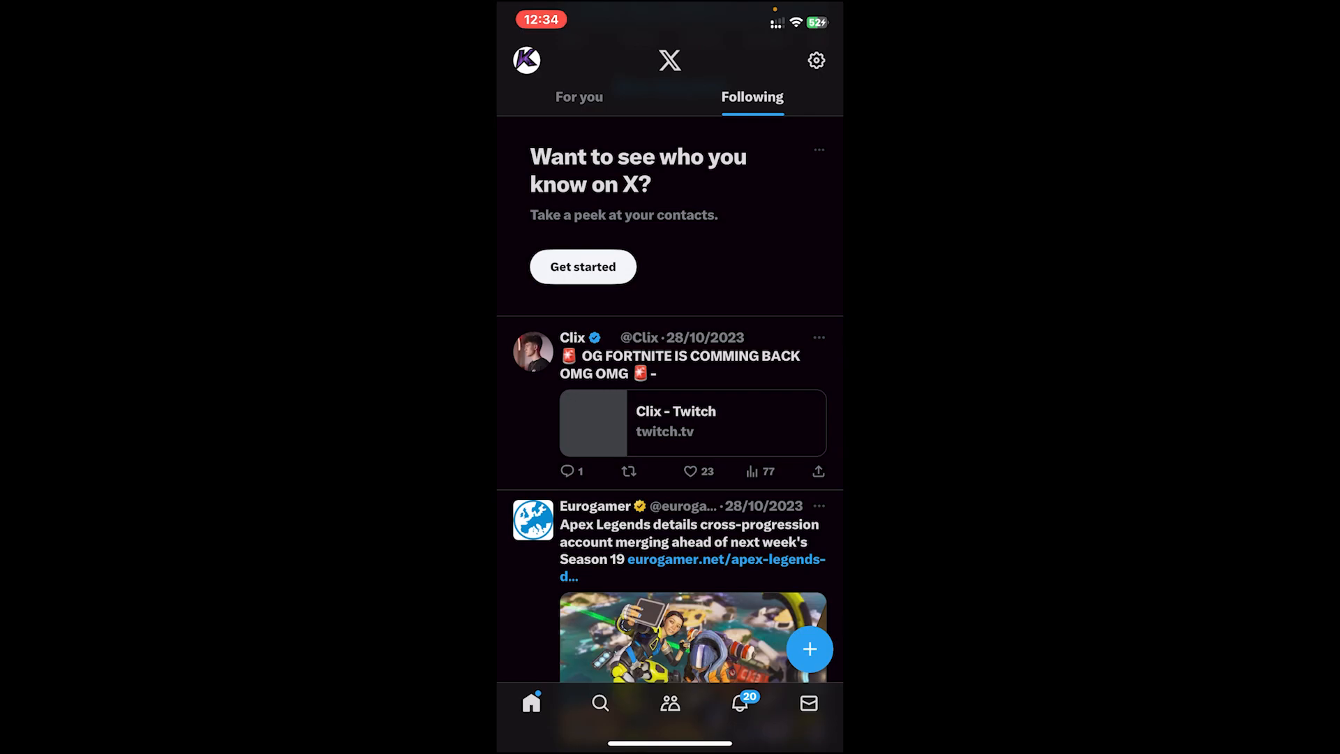
scroll(down, 3)
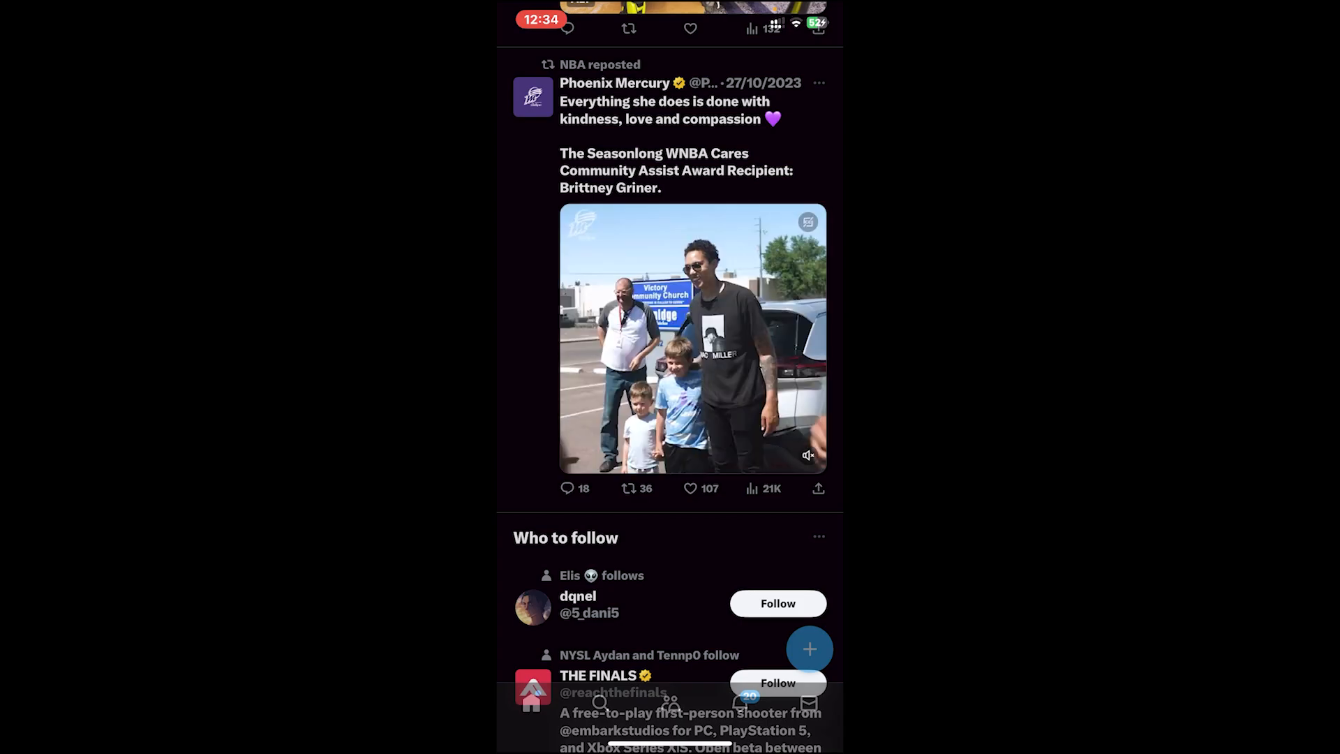
scroll(up, 3)
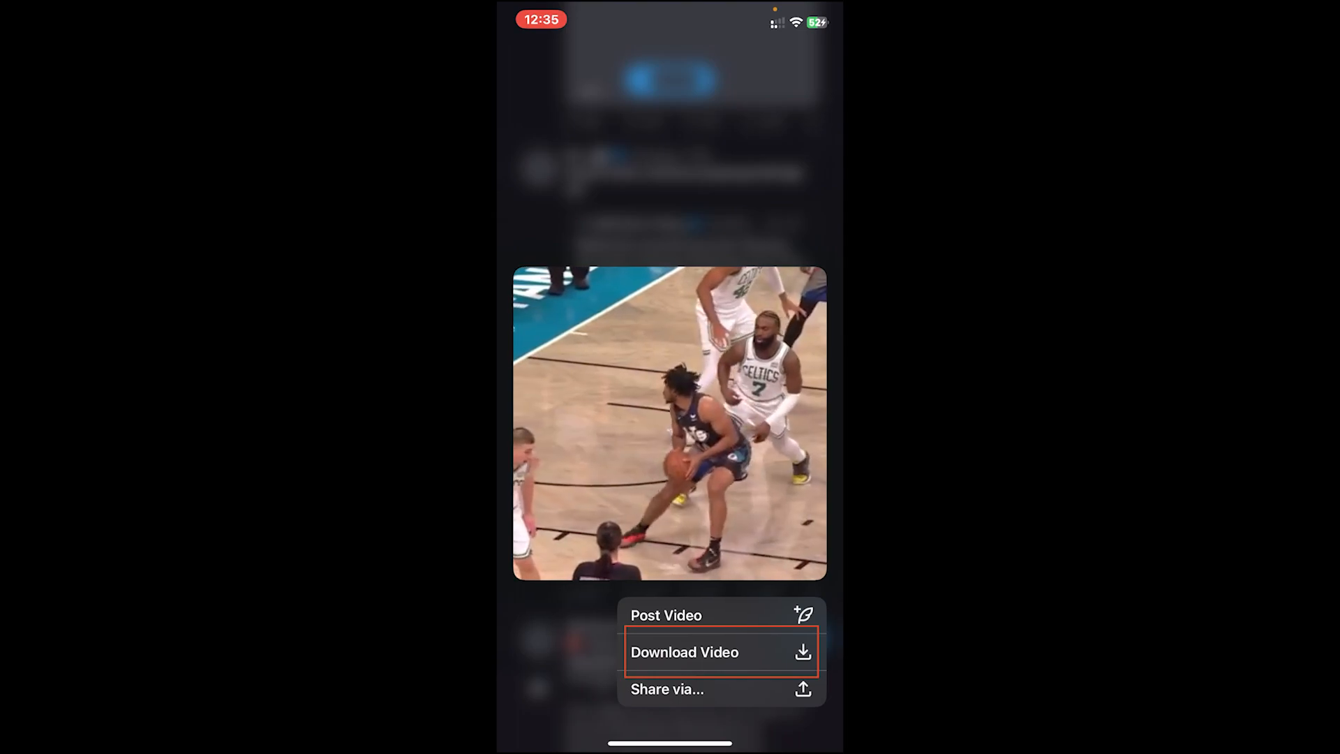
Attempt to download the video and accept the Upgrade to Premium prompt.
click(684, 652)
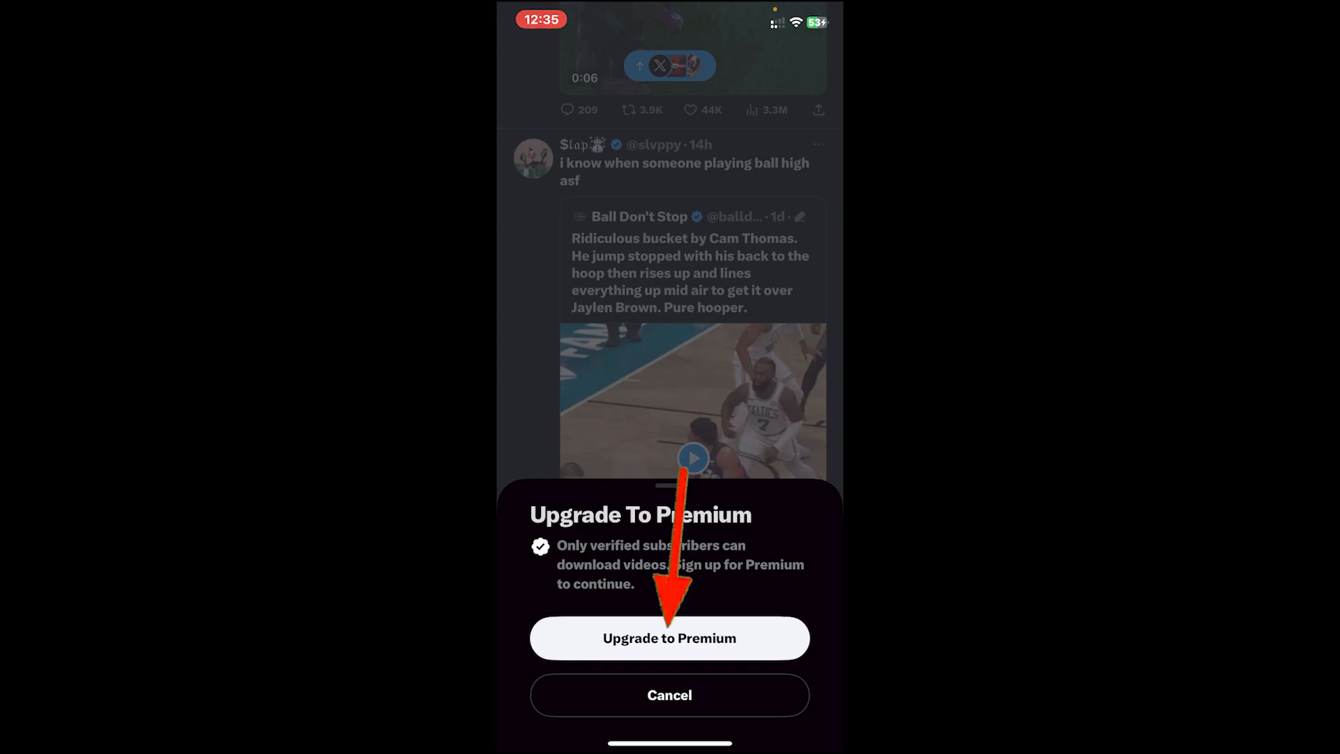
click(669, 638)
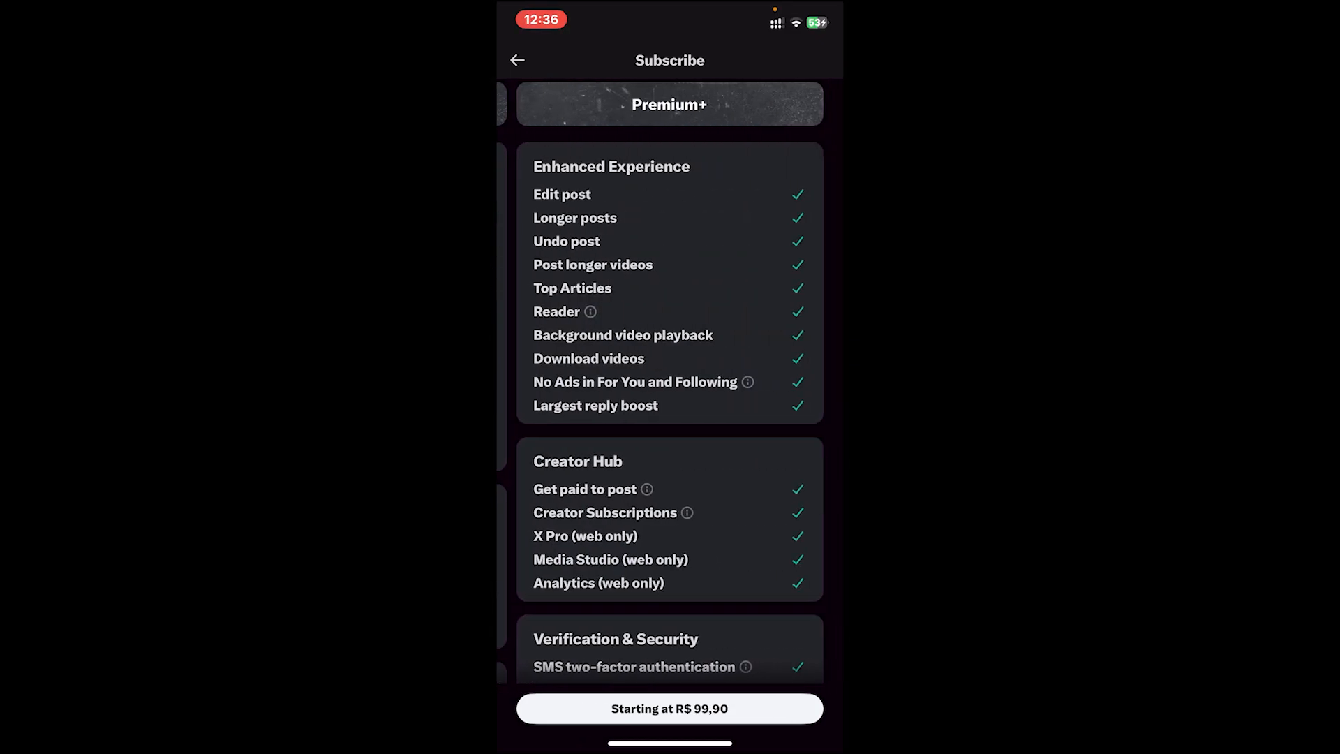
click(669, 708)
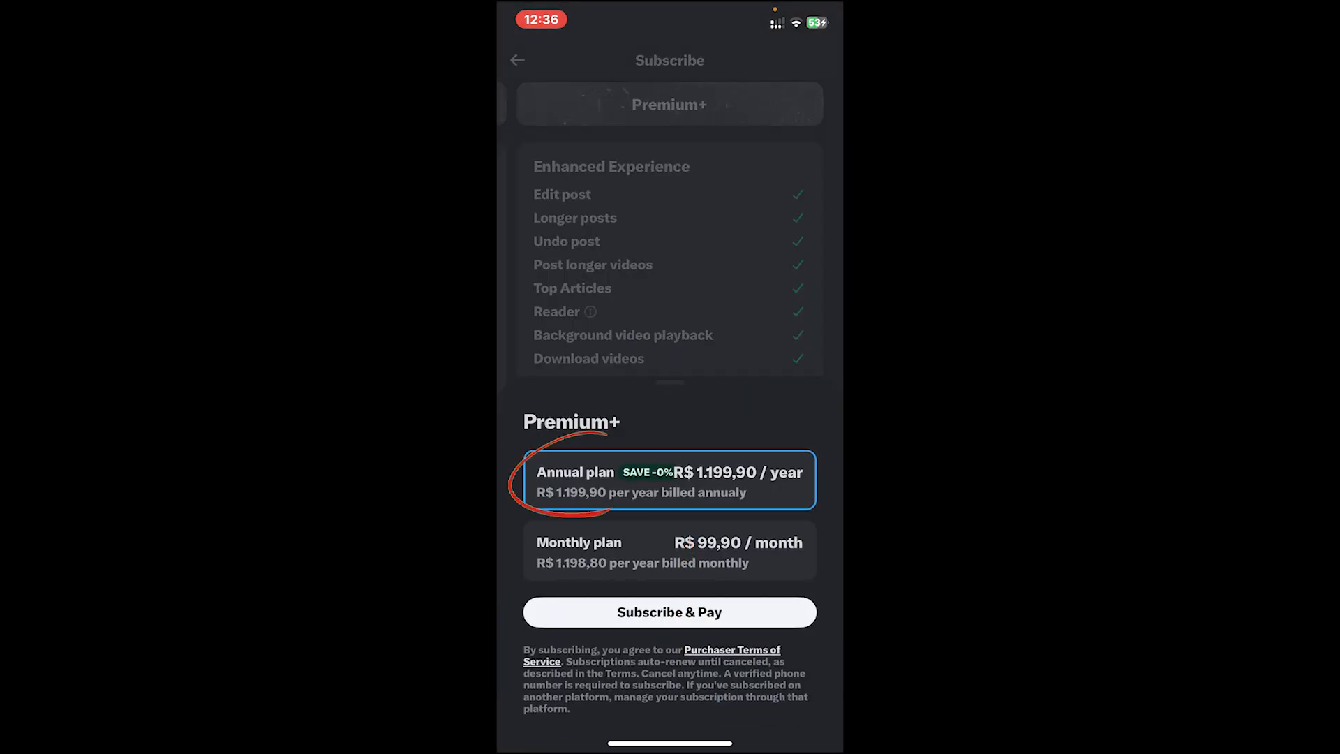
click(669, 550)
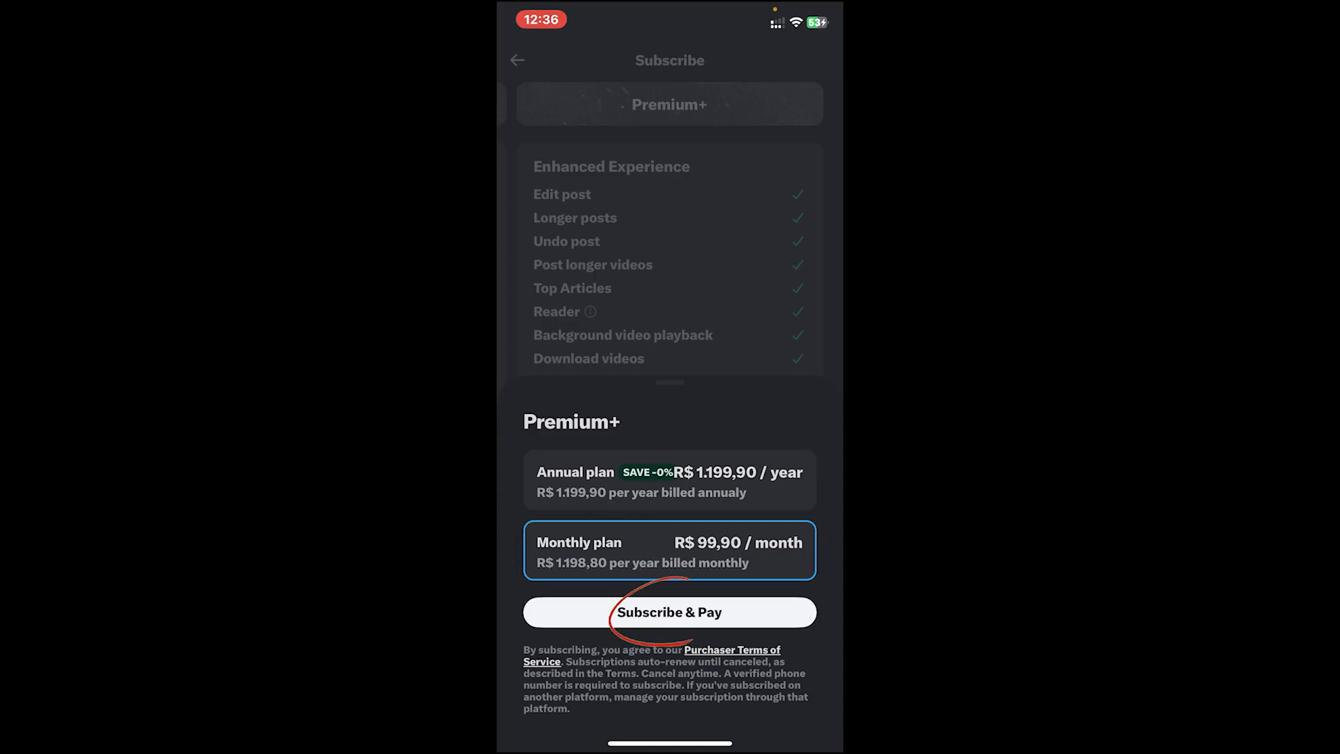
click(669, 612)
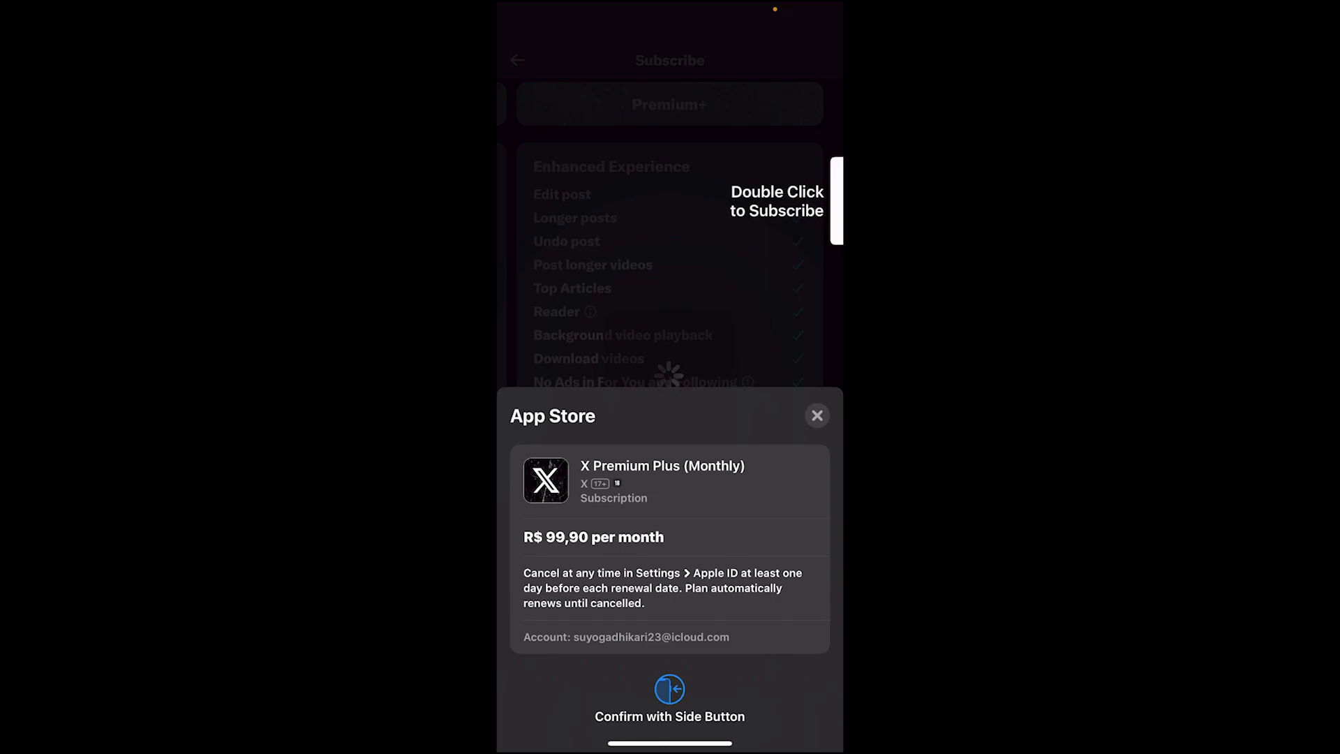
click(815, 416)
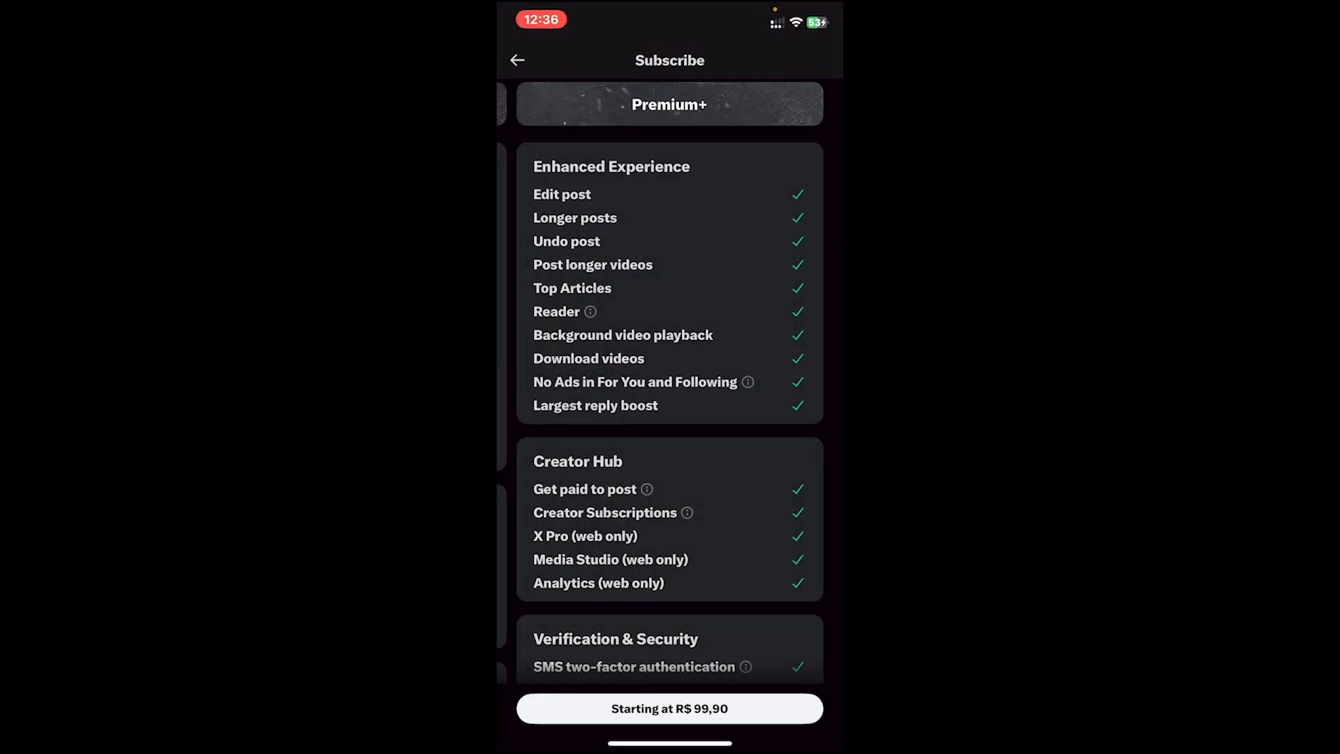
click(516, 60)
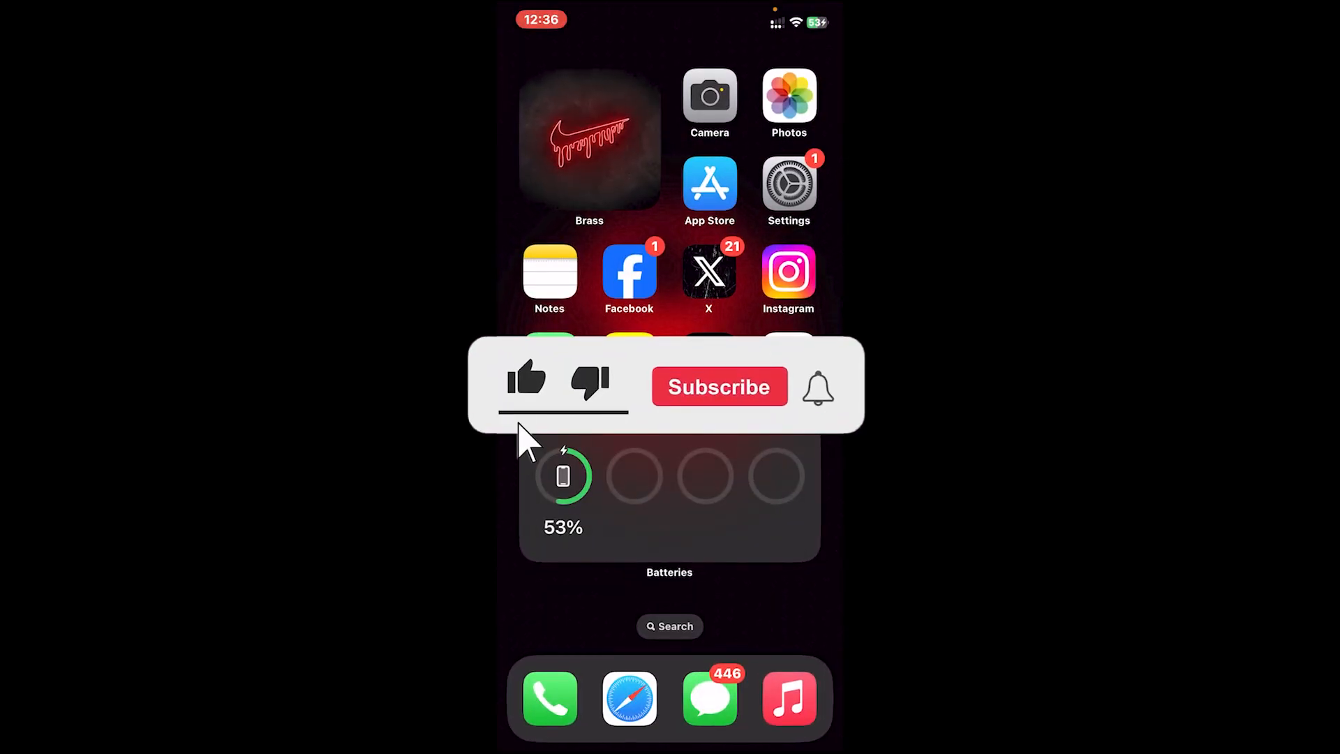
Dismiss the Premium+ checkout and return to the Home Screen.
click(719, 387)
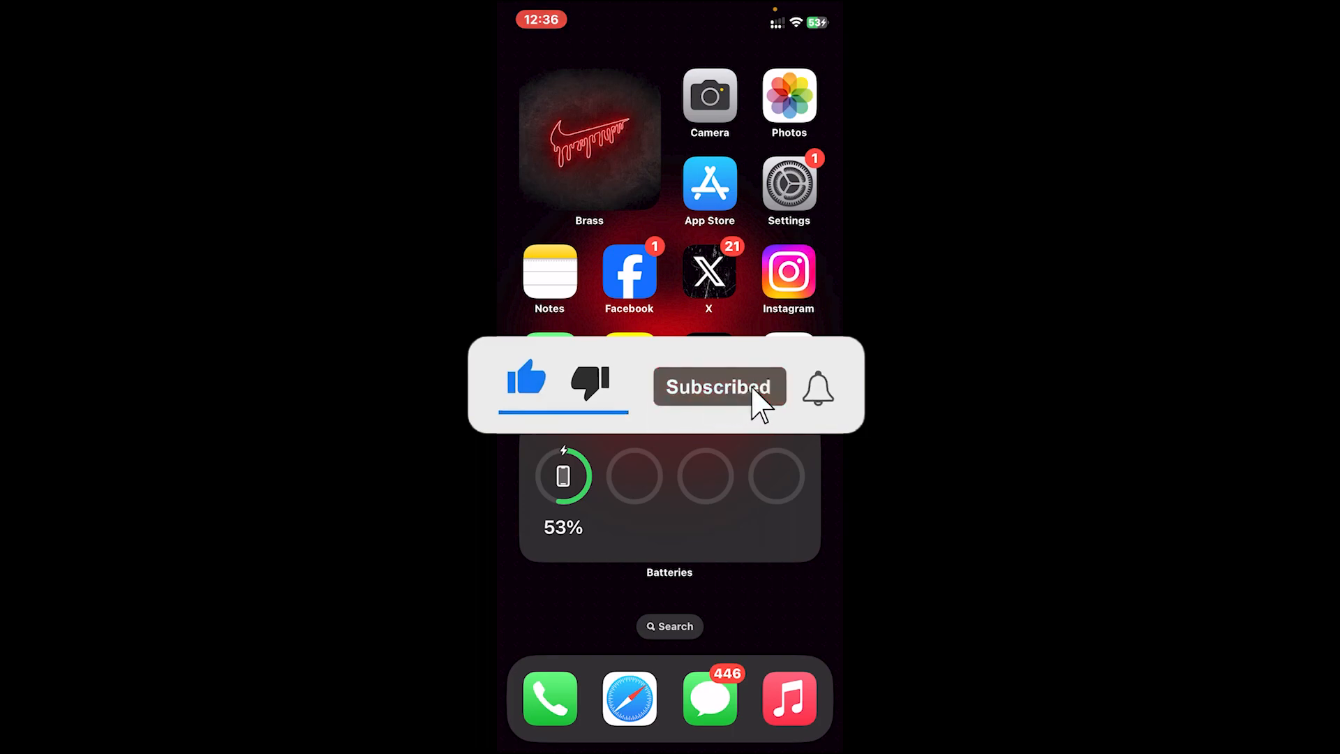
click(817, 386)
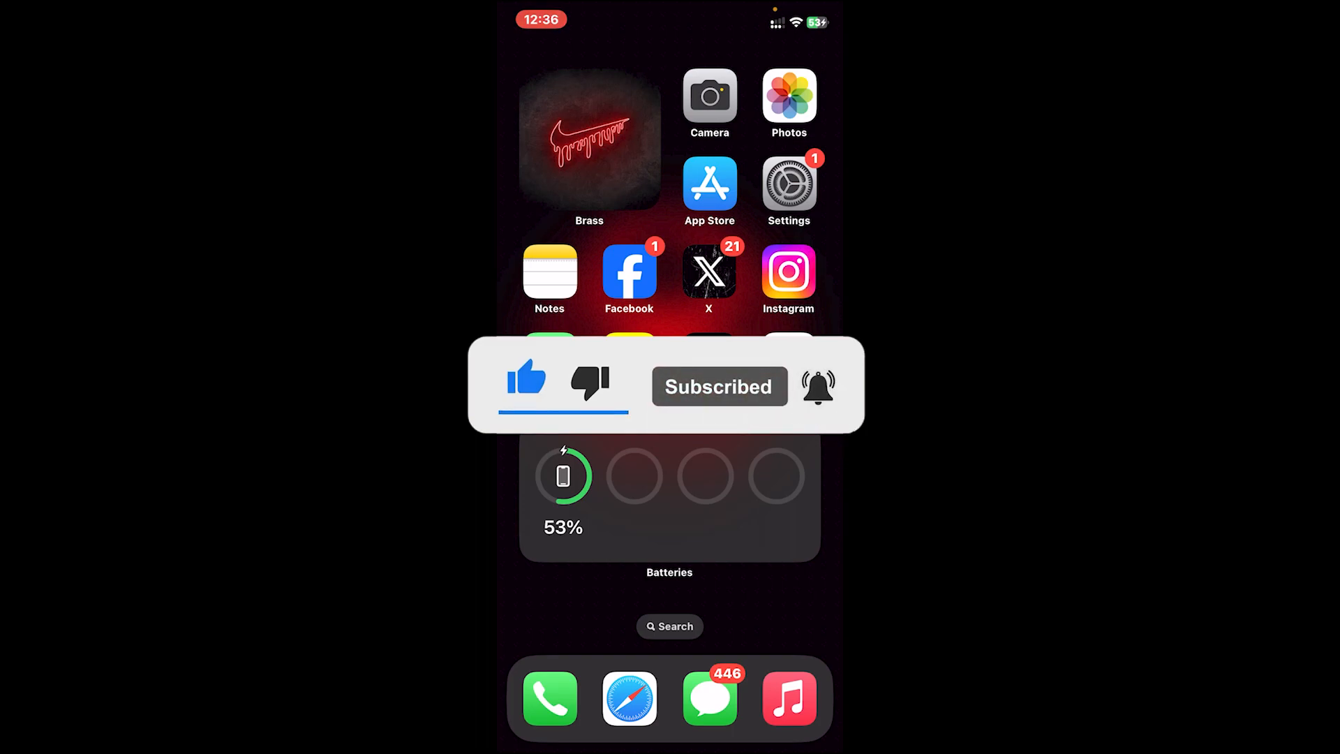